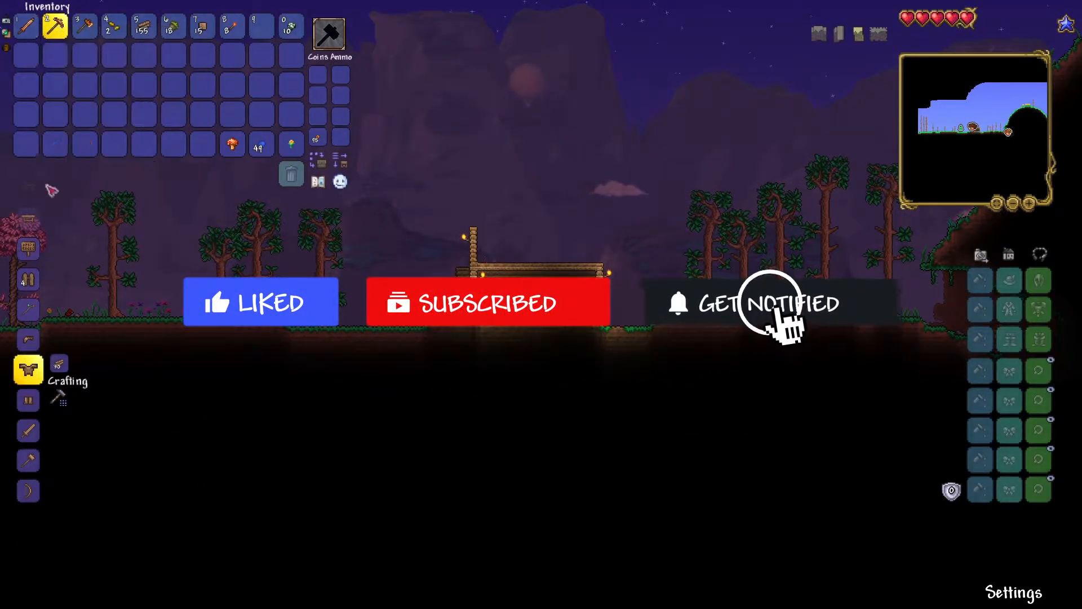
pyautogui.moveTo(28, 400)
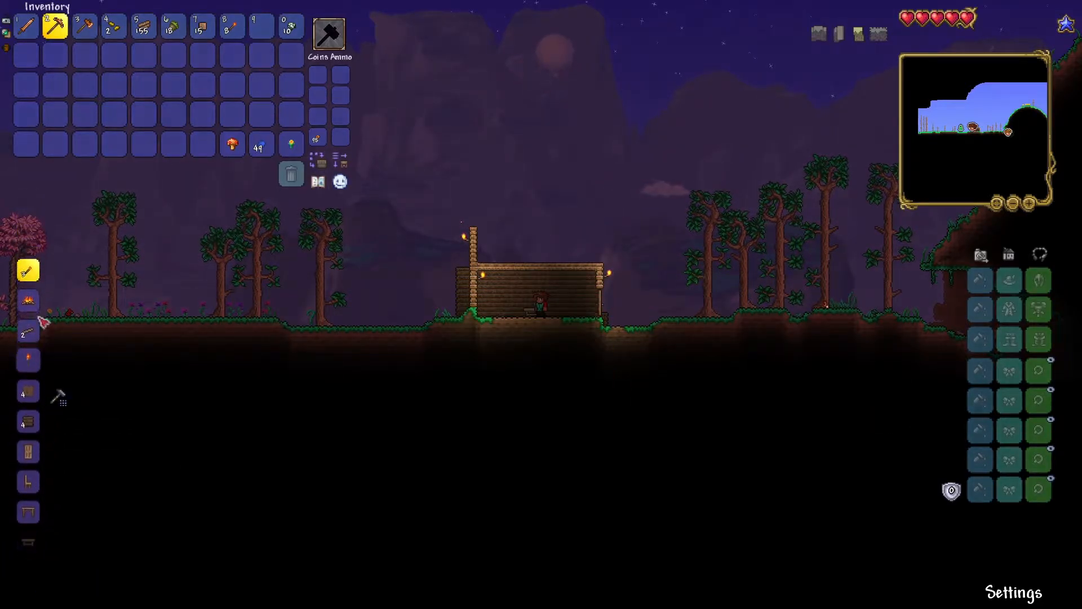
pyautogui.moveTo(27, 367)
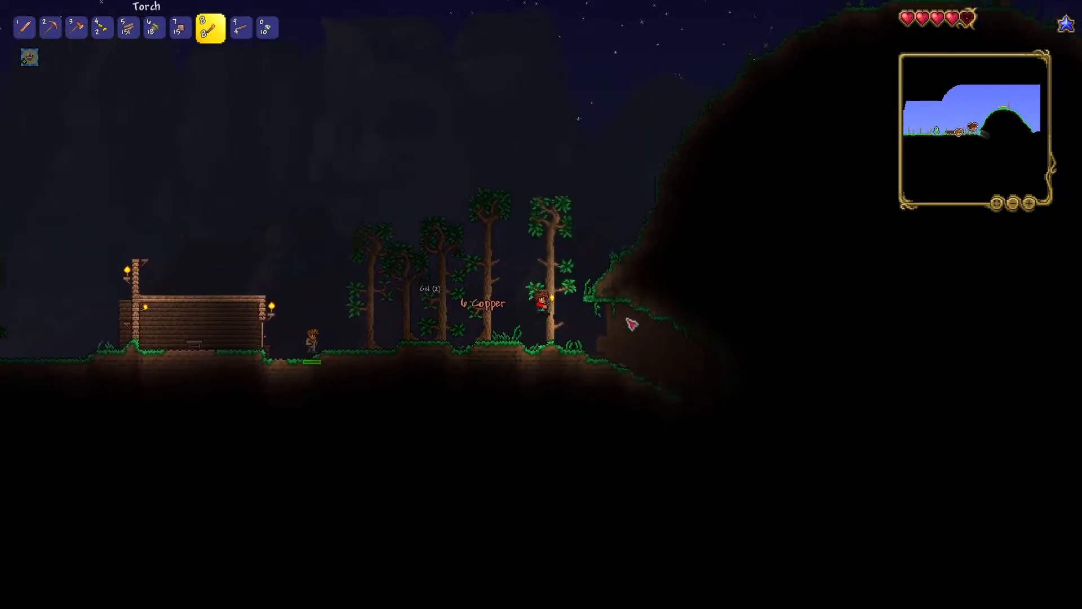
# Step: Stop The Sweetness server so it shows OFFLINE
pyautogui.press('1')
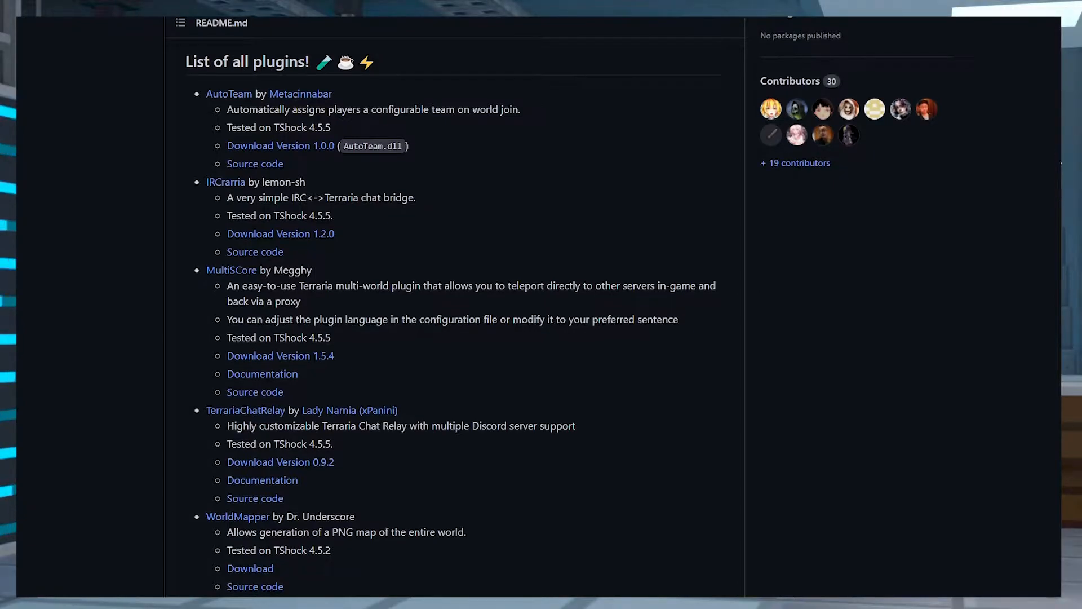
pyautogui.scroll(-3)
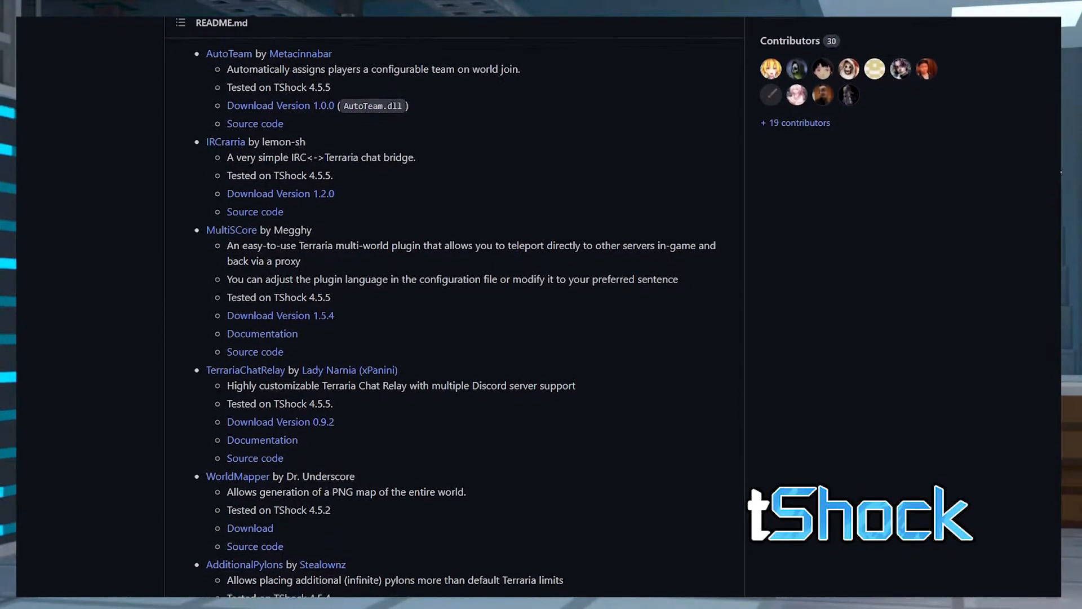
pyautogui.scroll(-3)
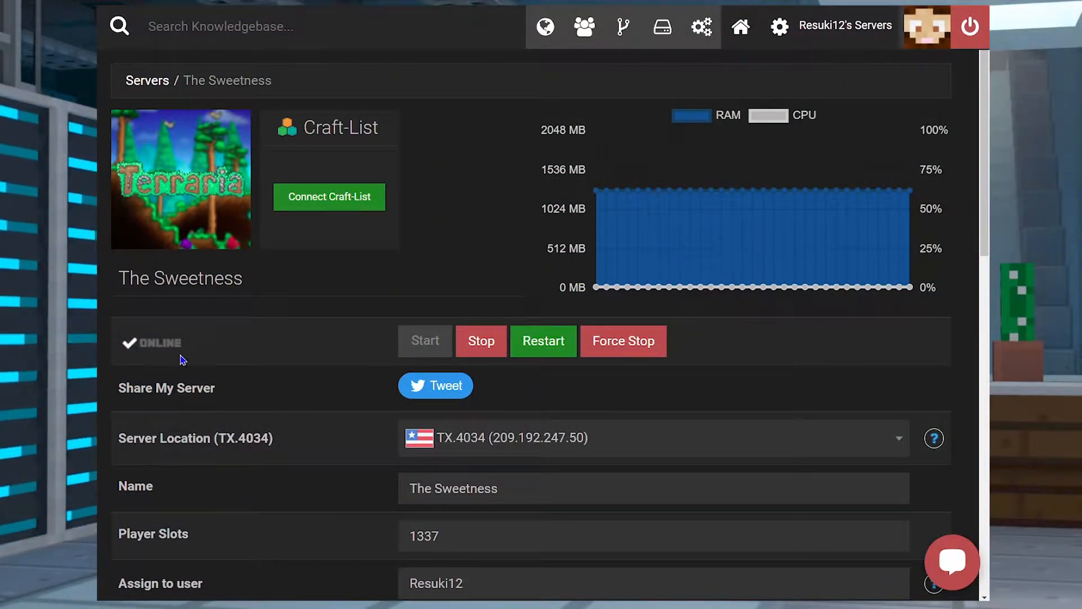
pyautogui.moveTo(481, 341)
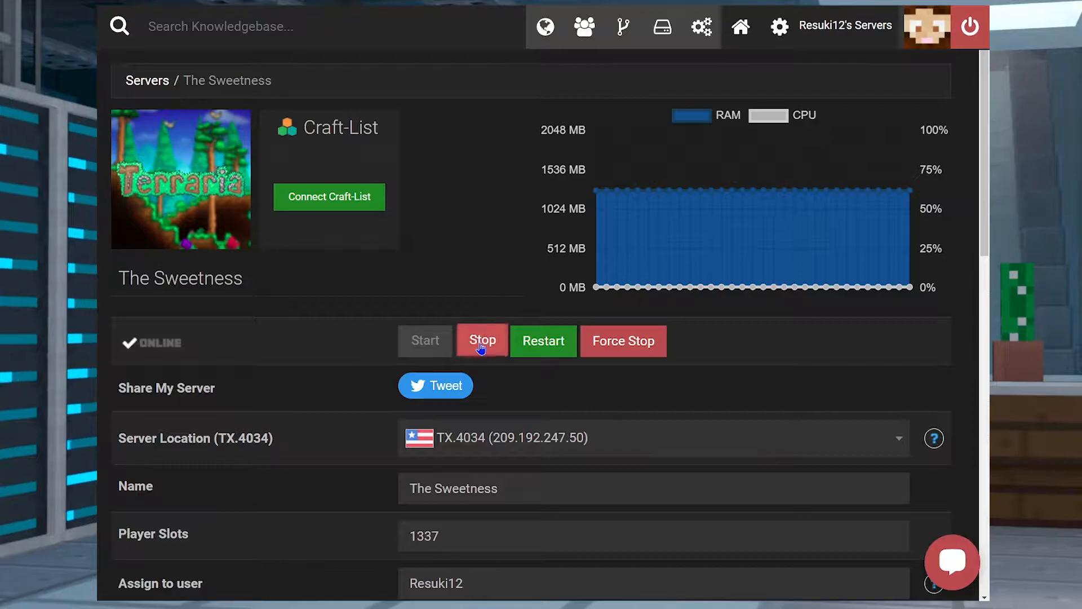
pyautogui.click(481, 341)
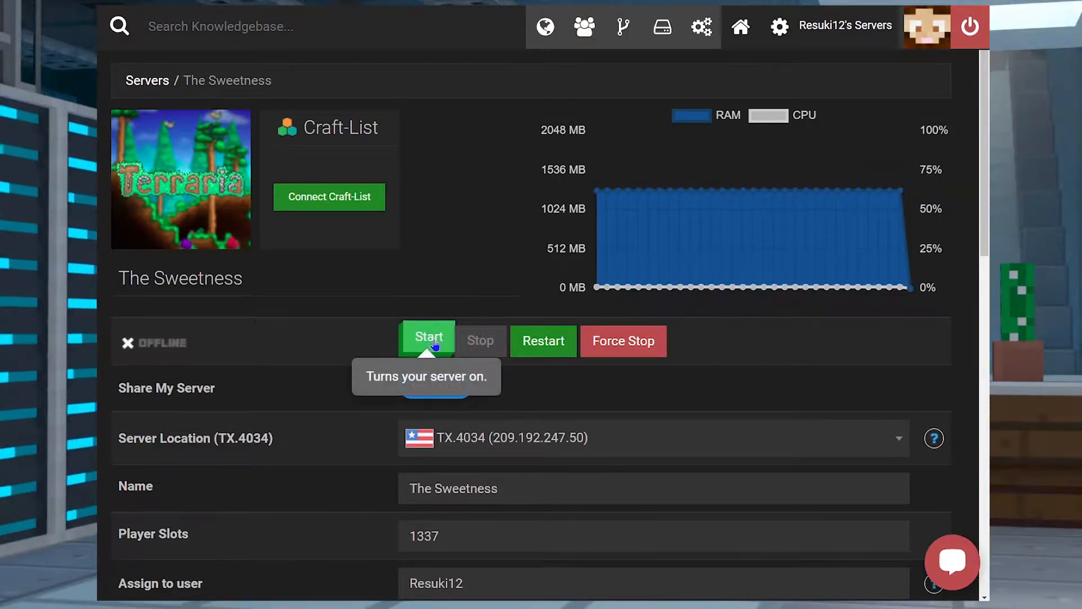
pyautogui.moveTo(273, 339)
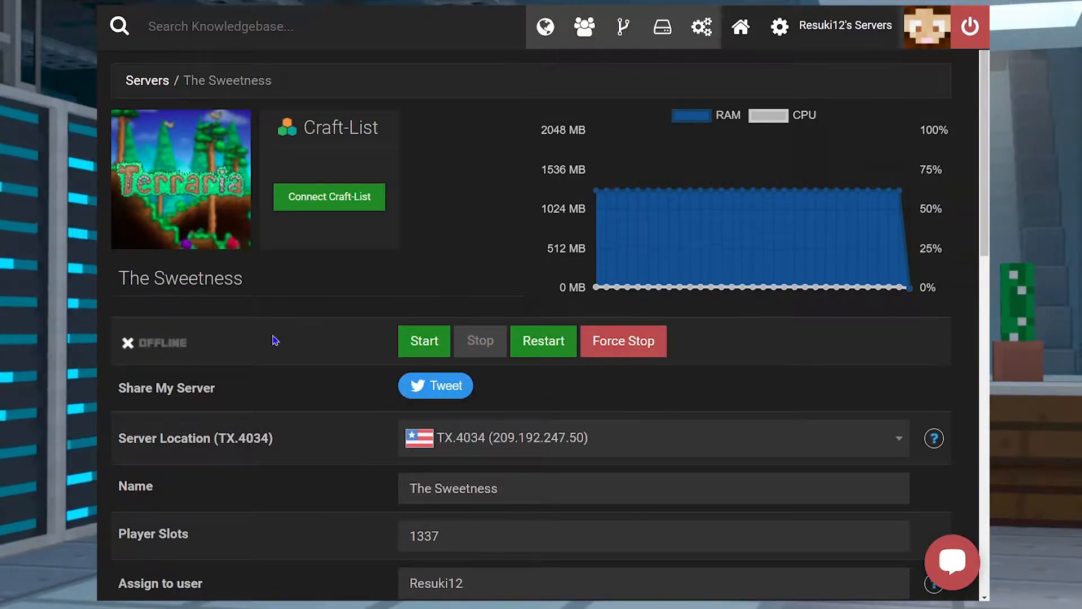
# Step: Change the game version to Terraria (TShock) and create a new world
pyautogui.scroll(-3)
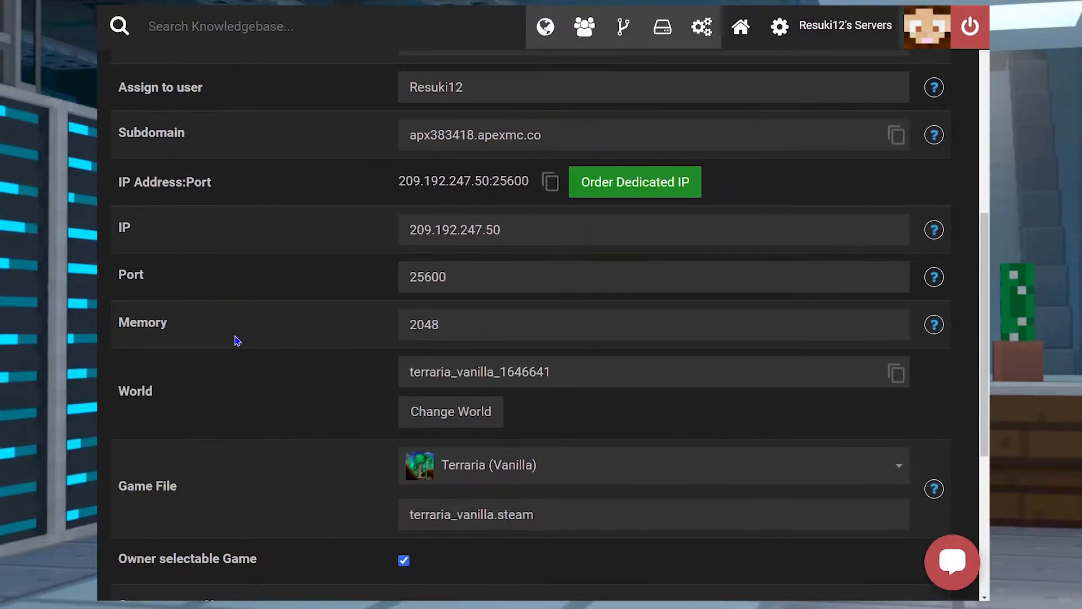
pyautogui.scroll(-3)
pyautogui.write('Terraria')
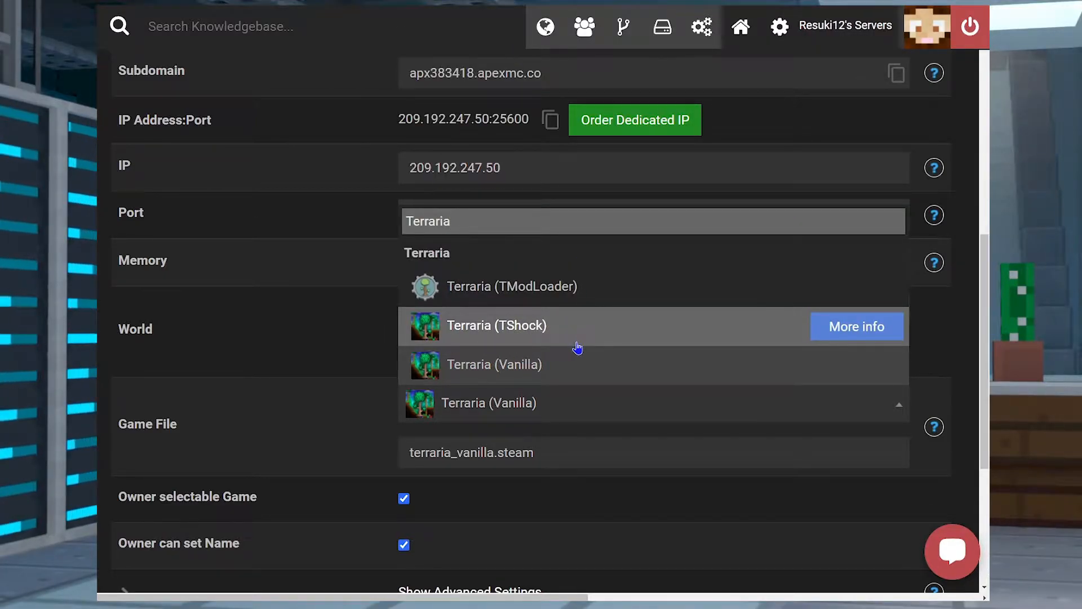
pyautogui.click(495, 325)
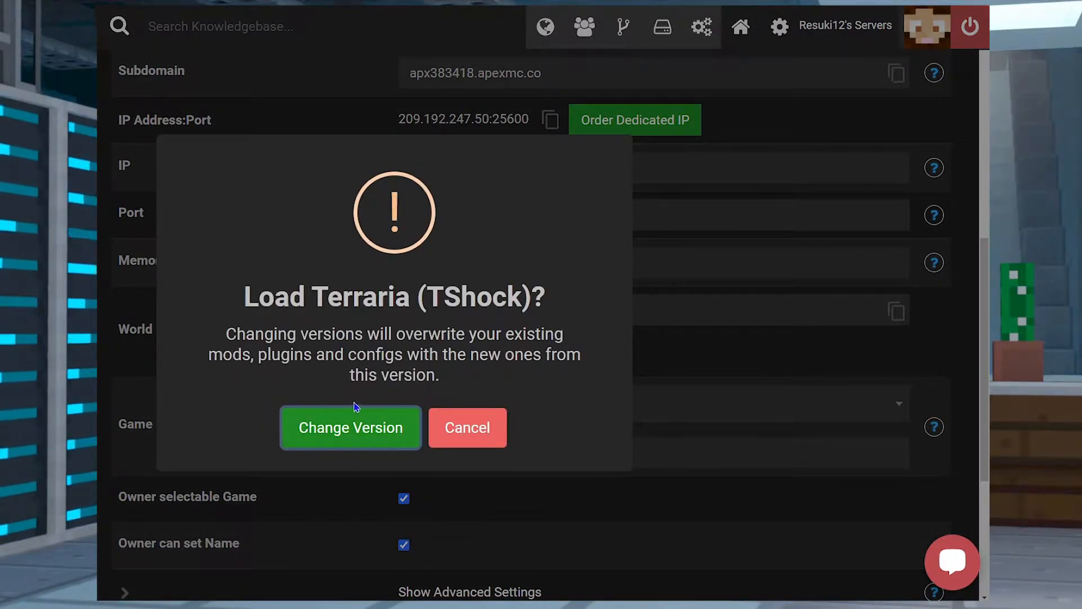
pyautogui.click(350, 427)
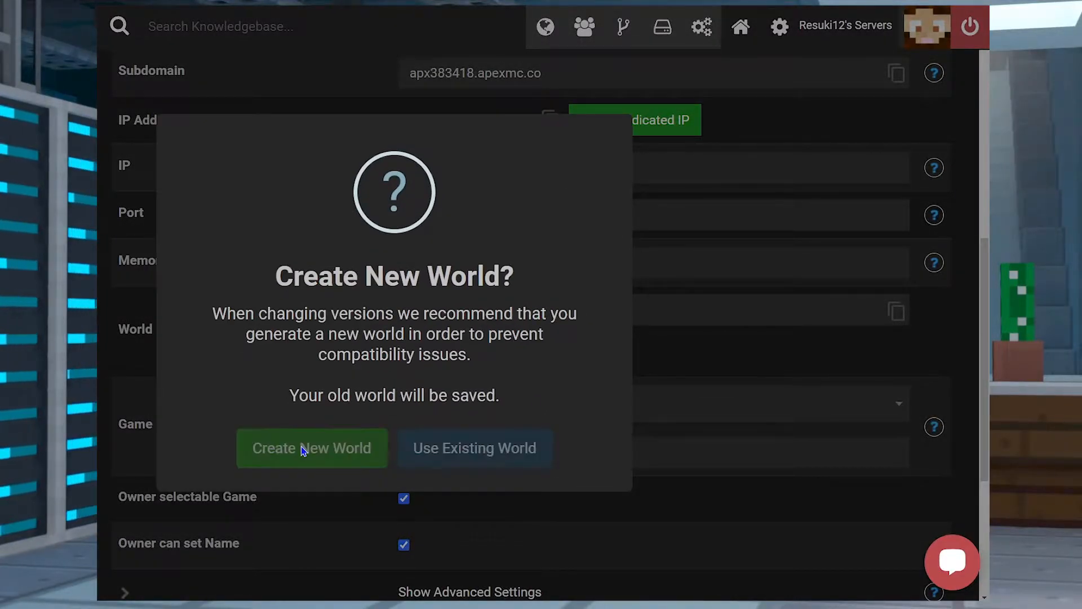
pyautogui.click(311, 446)
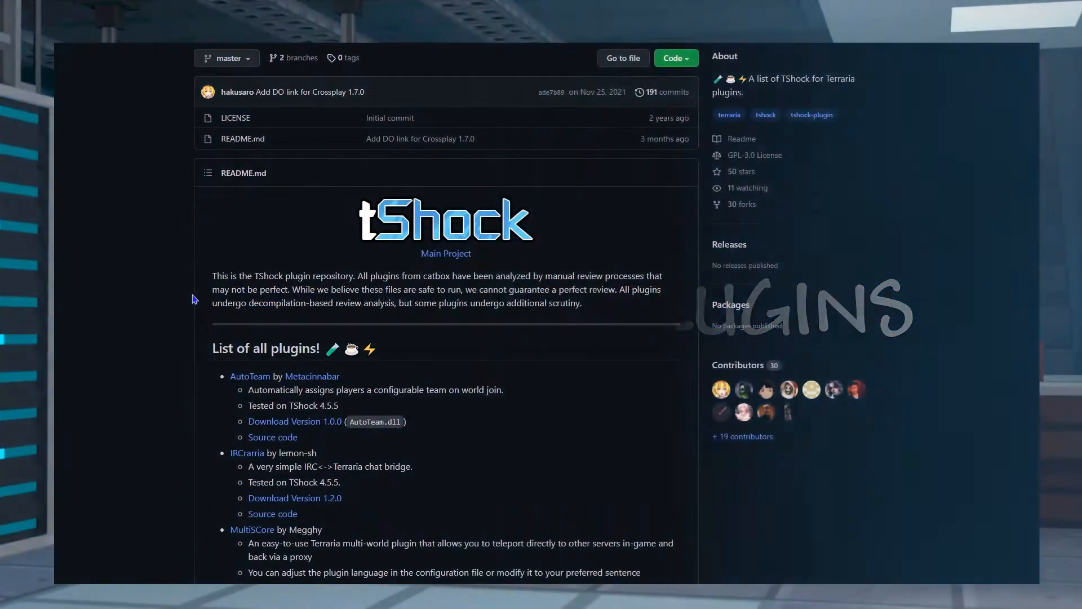
# Step: Download the Creative Mode plugin by Bippity from the TShock plugin README
pyautogui.scroll(-3)
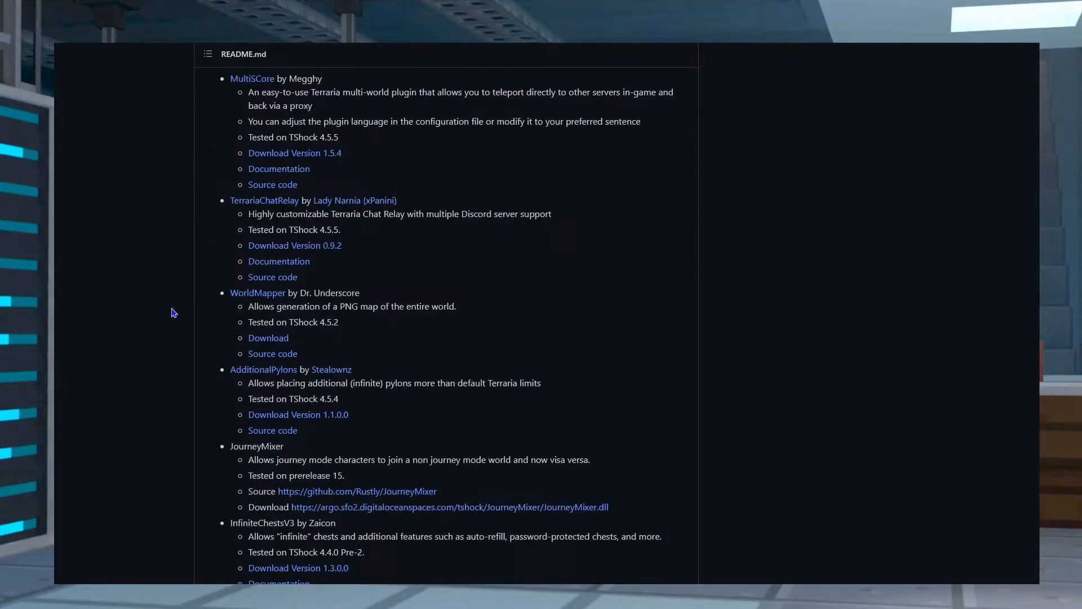
pyautogui.scroll(-3)
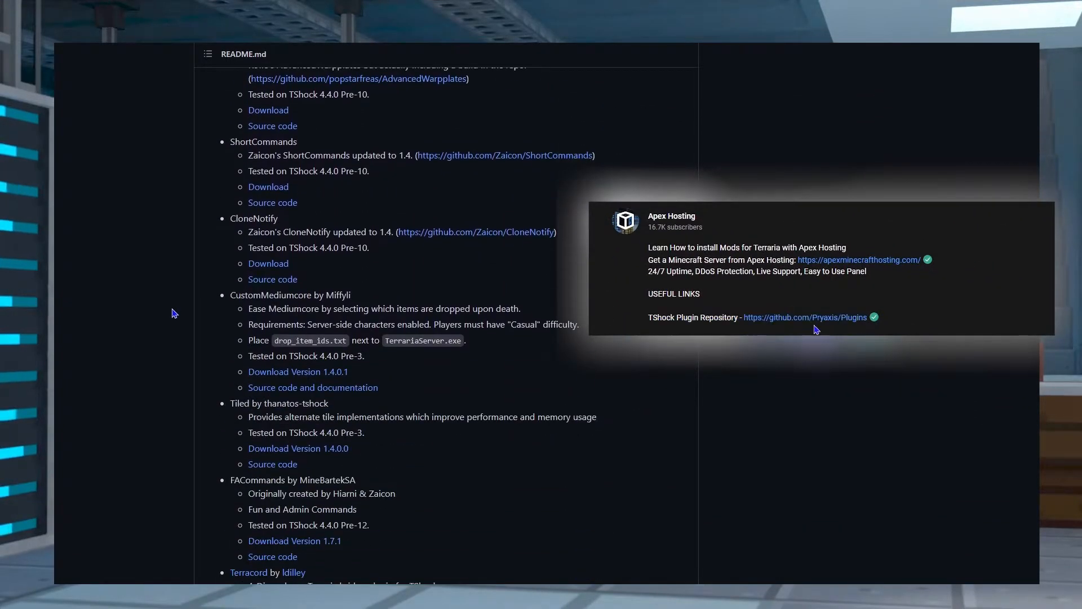
pyautogui.scroll(-3)
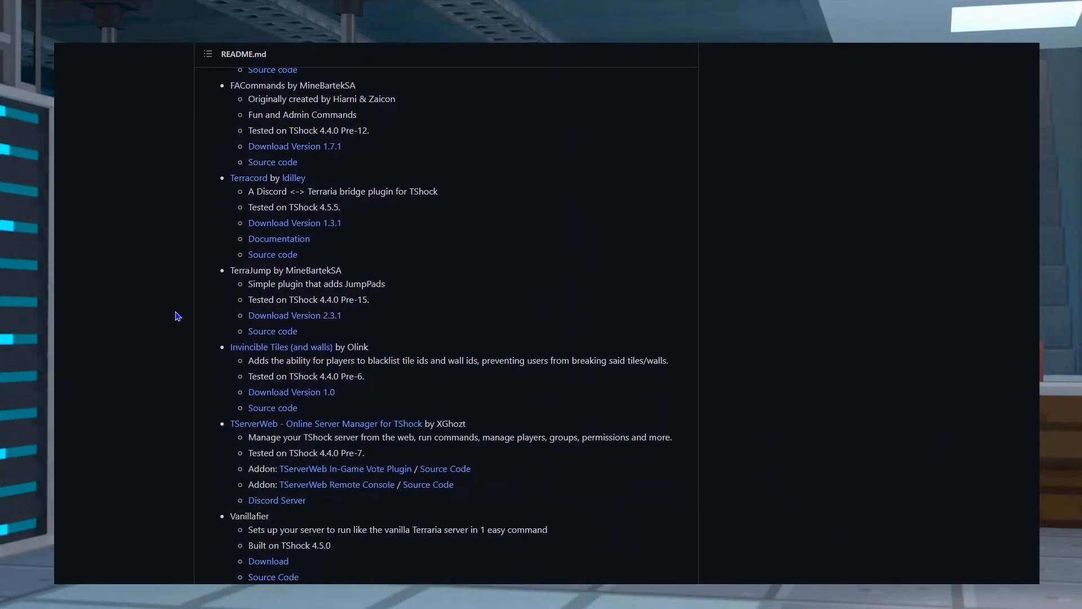
pyautogui.scroll(-3)
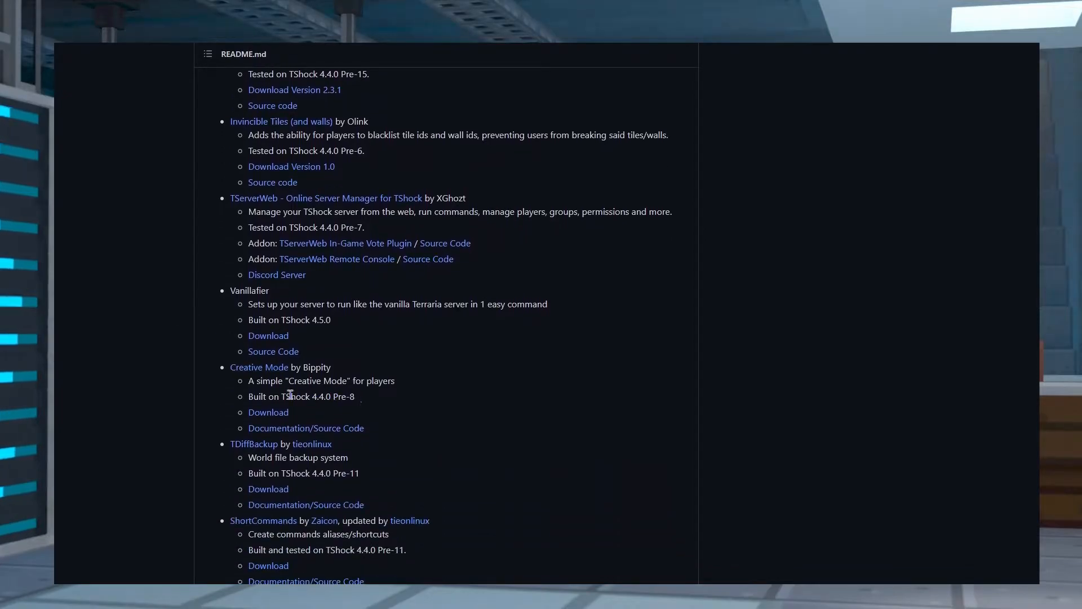
pyautogui.click(268, 412)
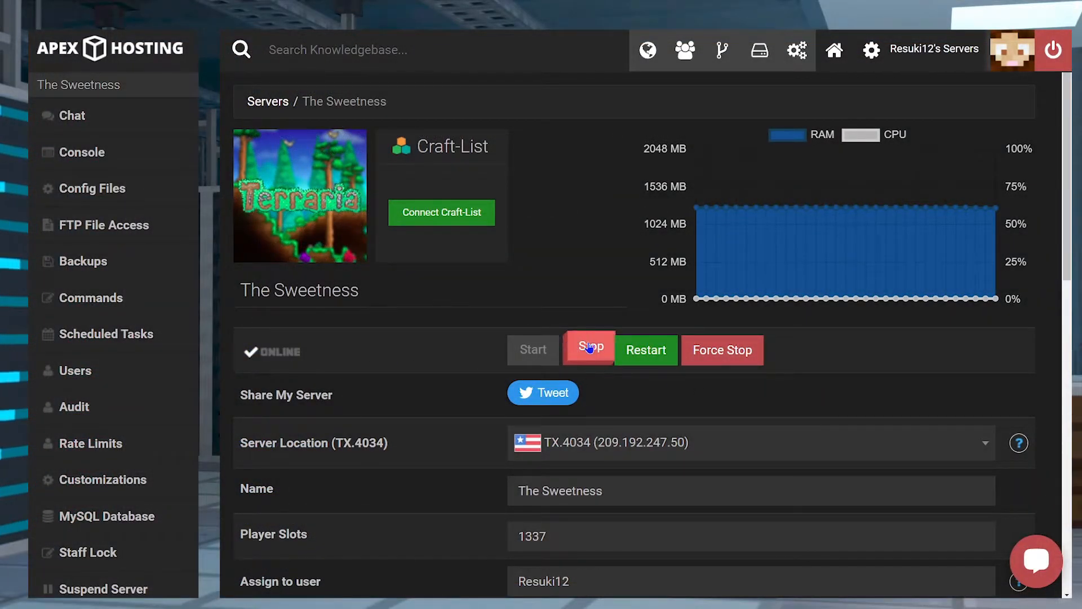
pyautogui.moveTo(590, 350)
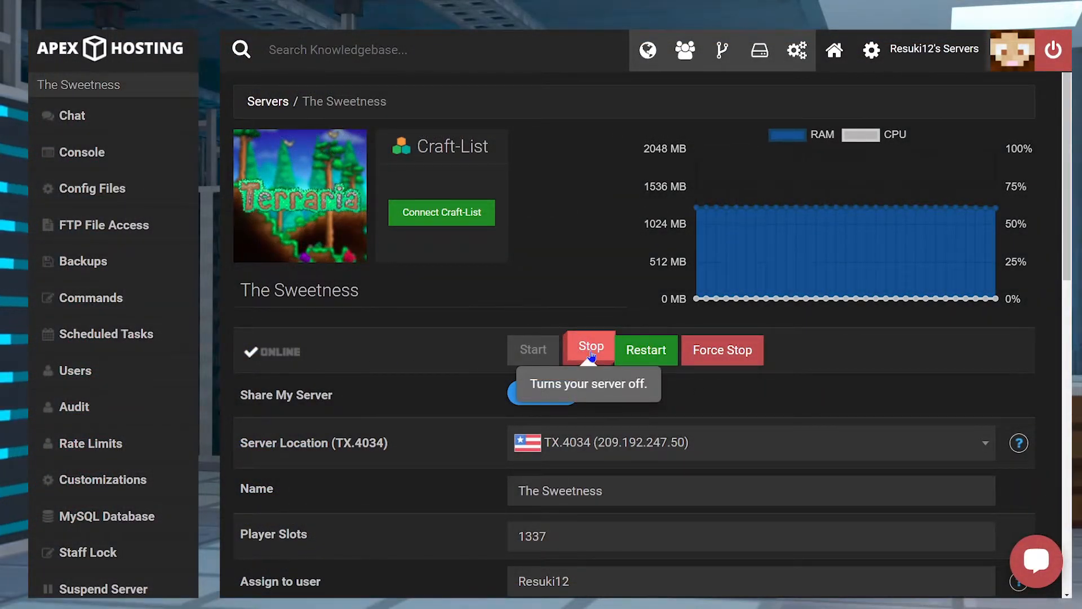
# Step: Stop the server, open FTP File Access and log in with an empty password
pyautogui.click(589, 350)
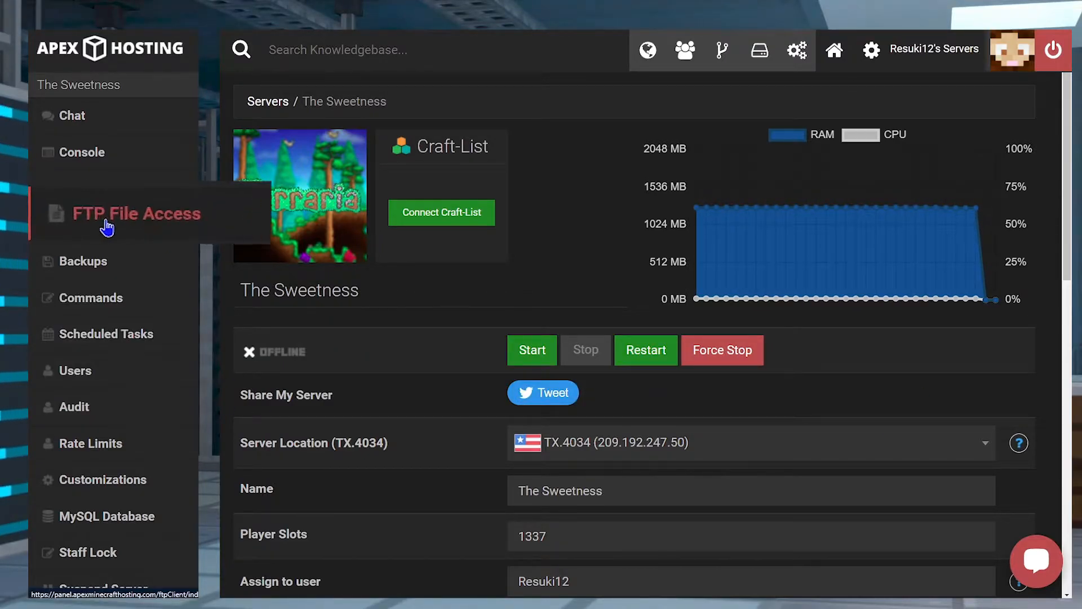
pyautogui.click(136, 213)
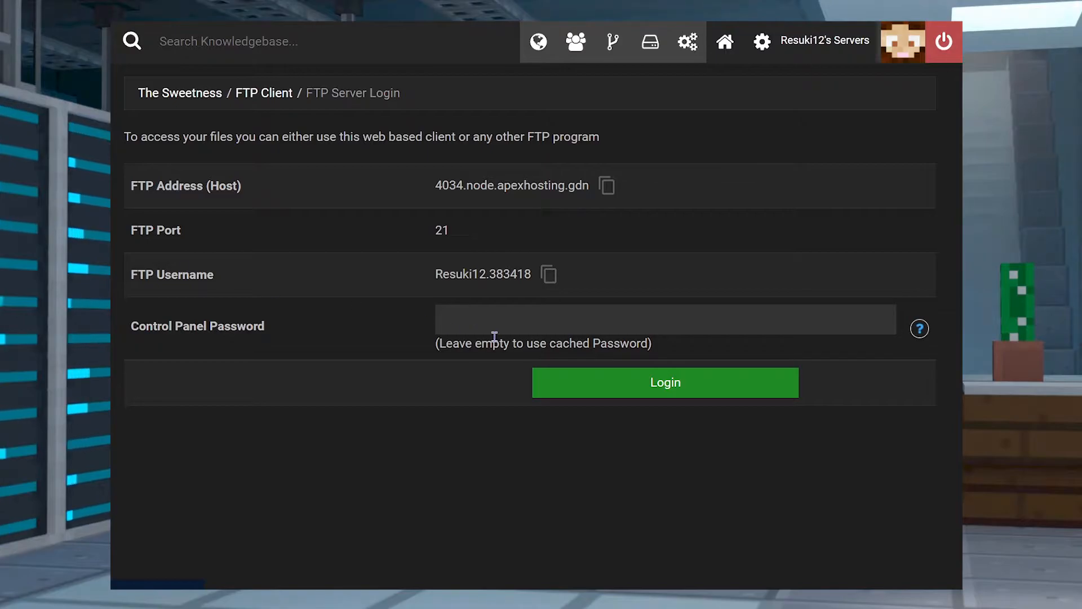
pyautogui.click(664, 382)
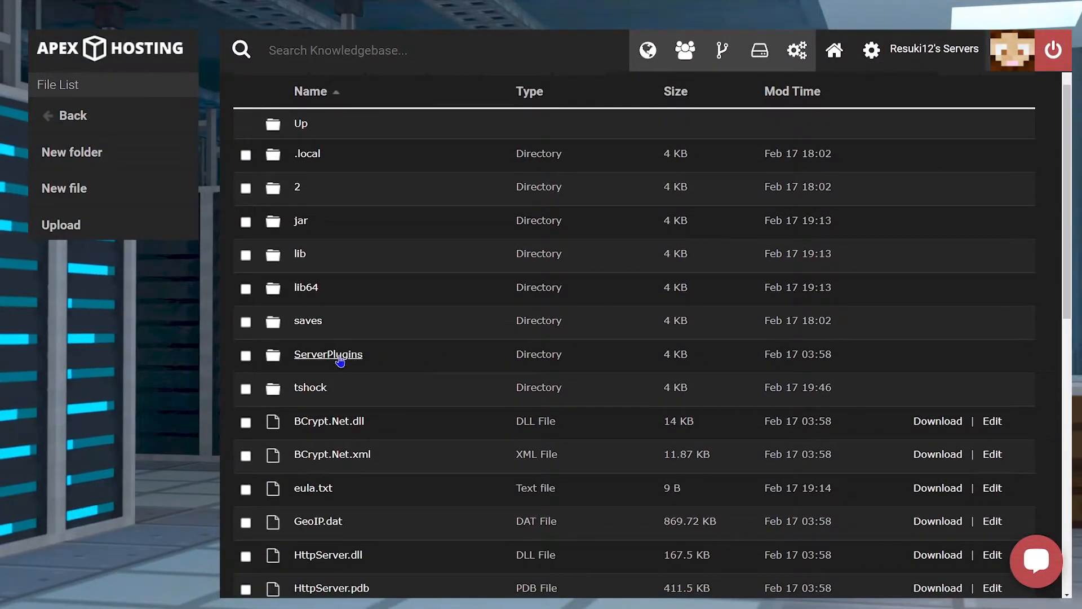
pyautogui.moveTo(338, 360)
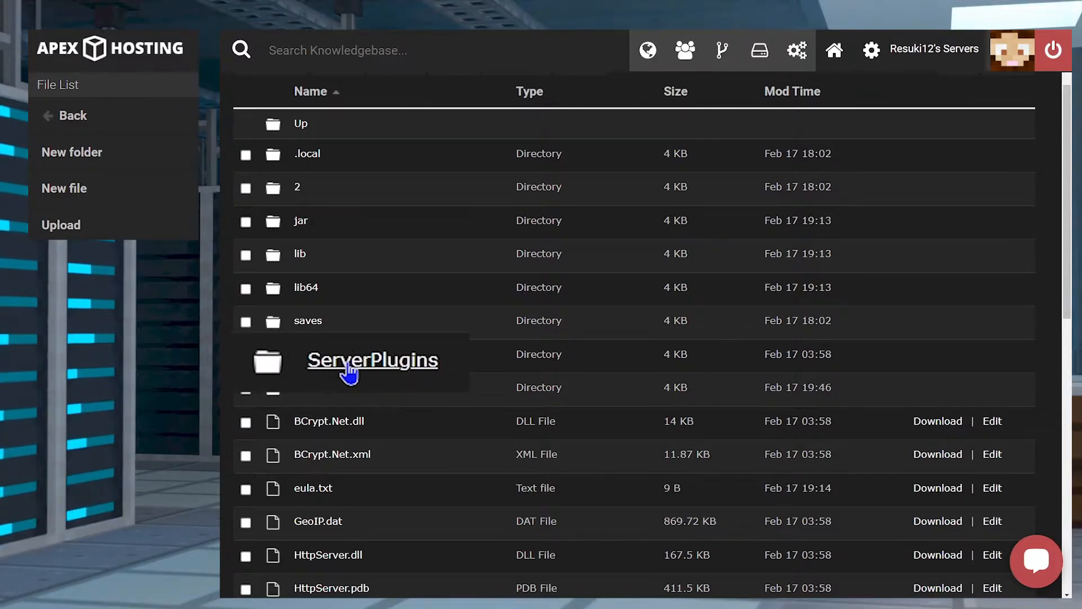
# Step: Open the ServerPlugins folder and go to its Upload page
pyautogui.click(371, 359)
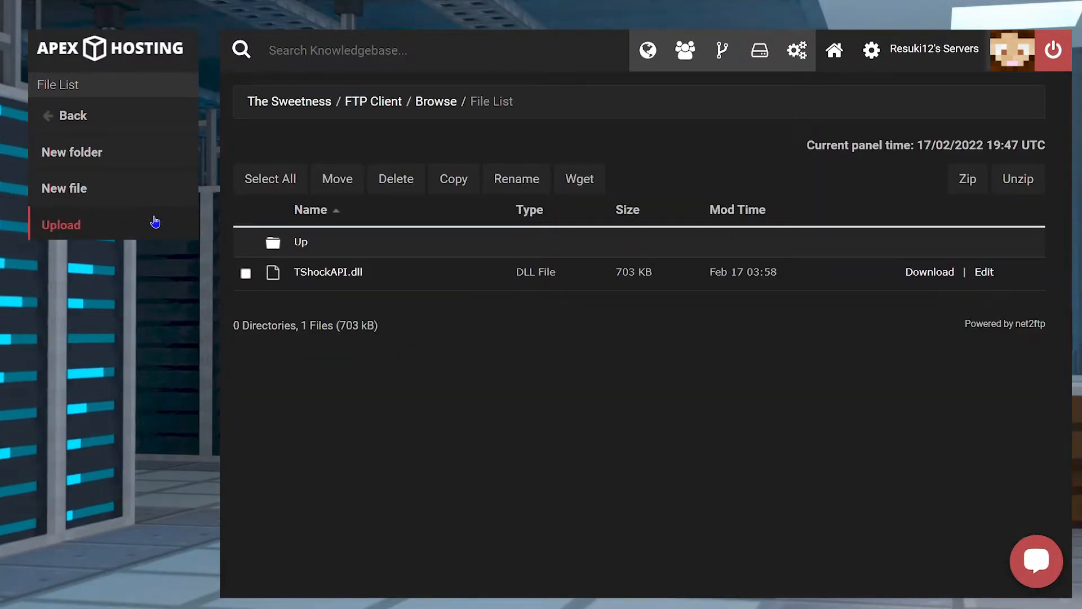
pyautogui.click(60, 224)
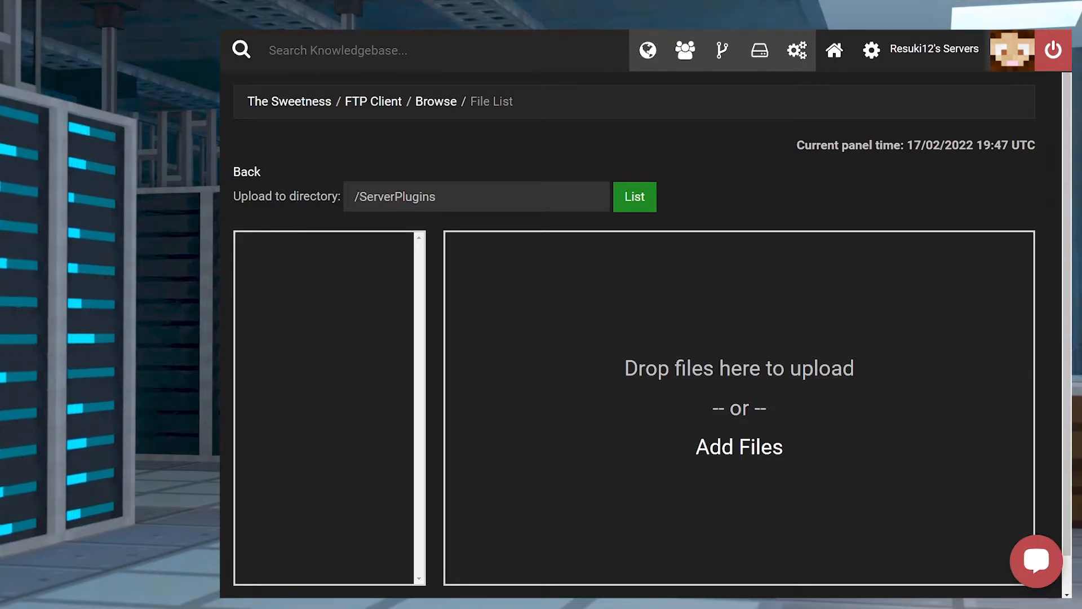
# Step: Upload CreativeMode.dll from Downloads, then return to The Sweetness overview
pyautogui.click(738, 446)
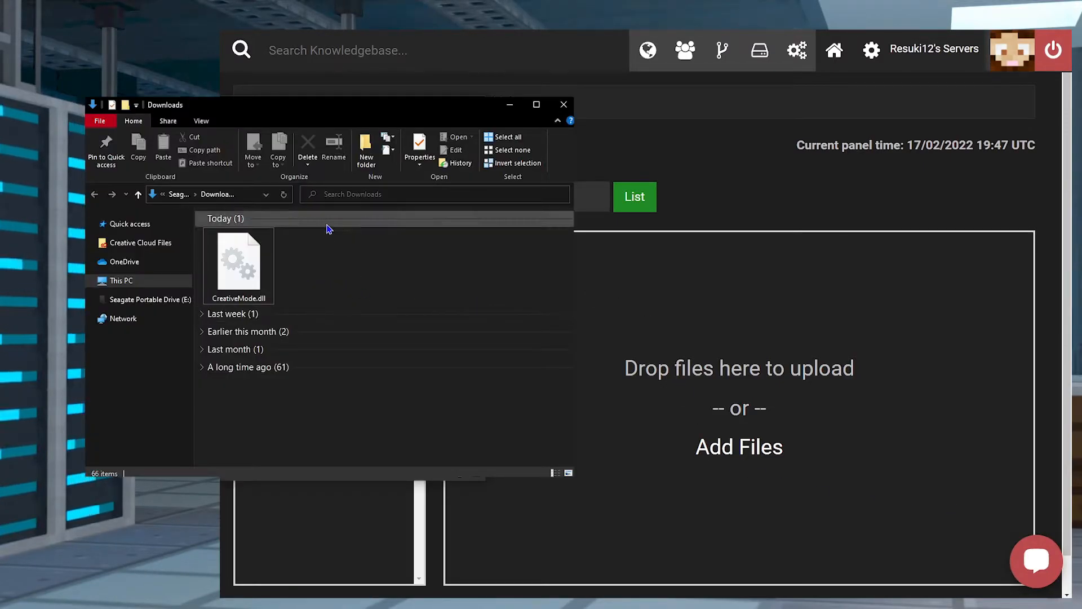
pyautogui.click(238, 259)
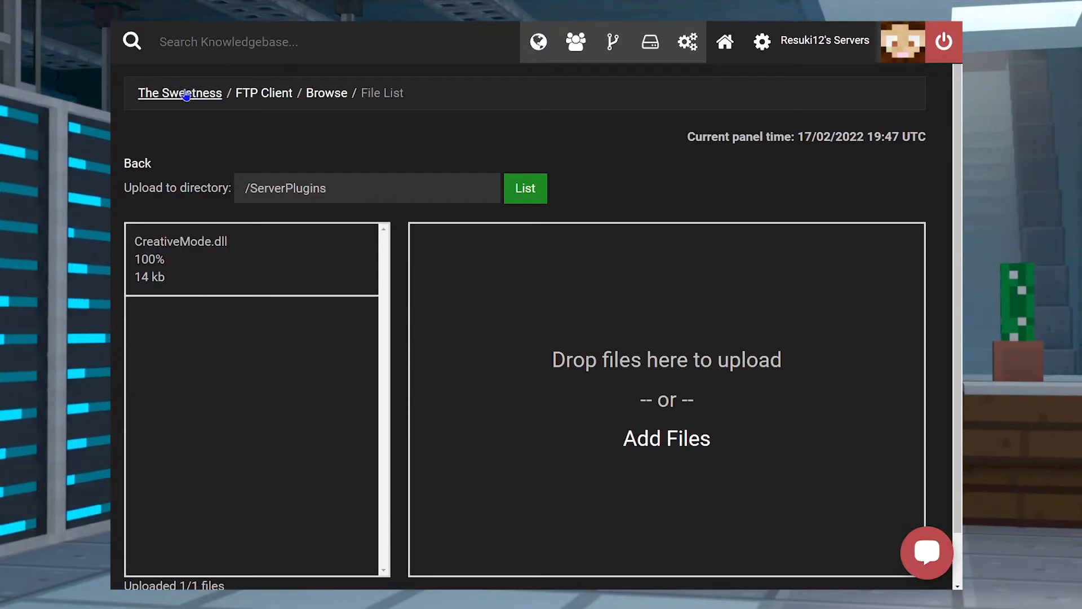
pyautogui.click(179, 93)
pyautogui.write('Terraria')
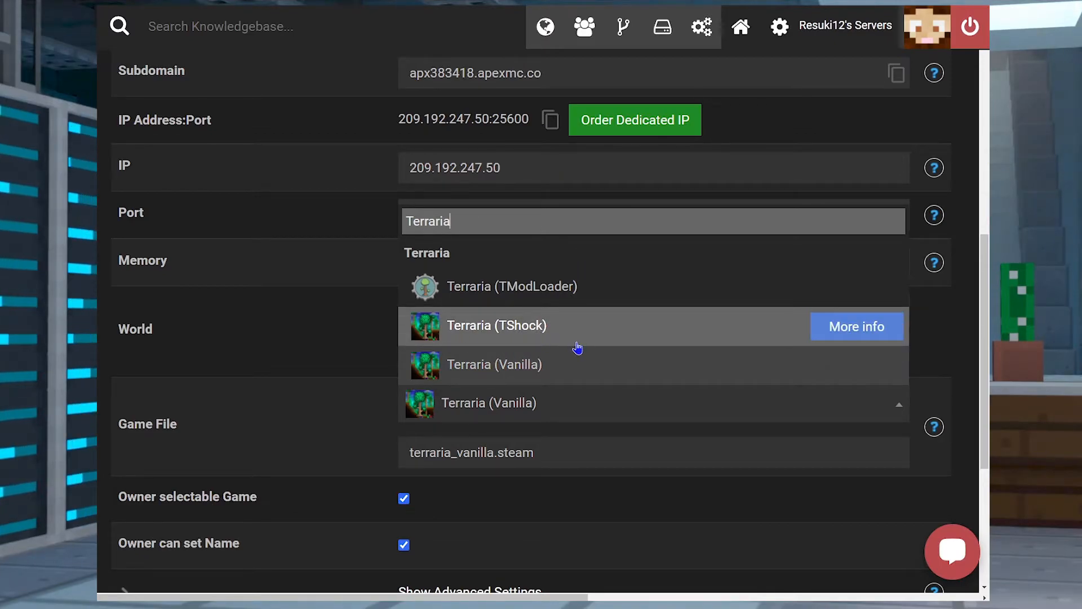
# Step: Switch the game to Terraria (TShock) and create a new world
pyautogui.click(496, 325)
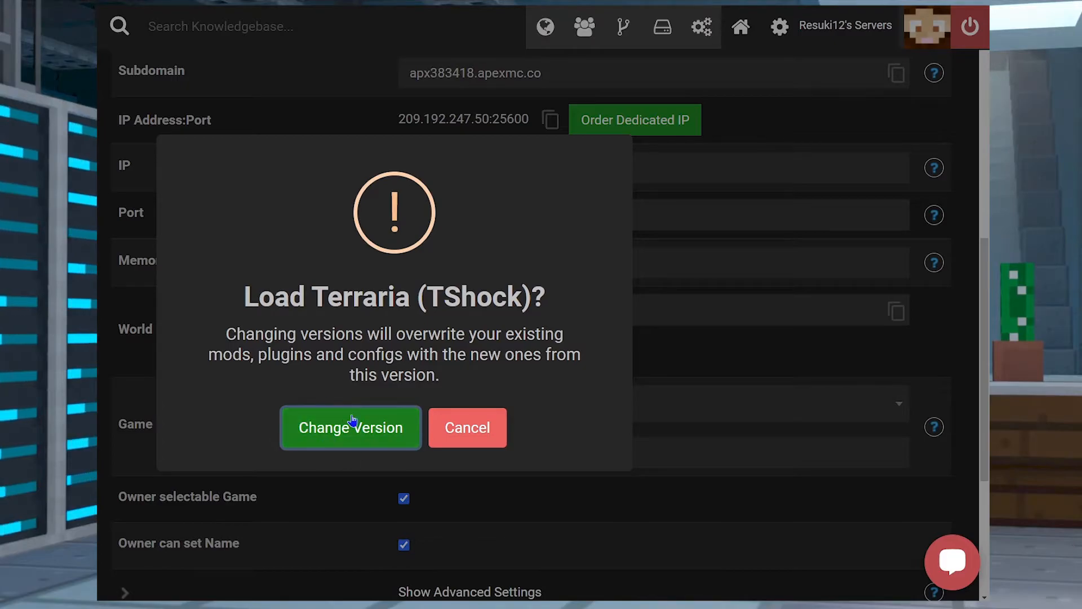
pyautogui.click(351, 428)
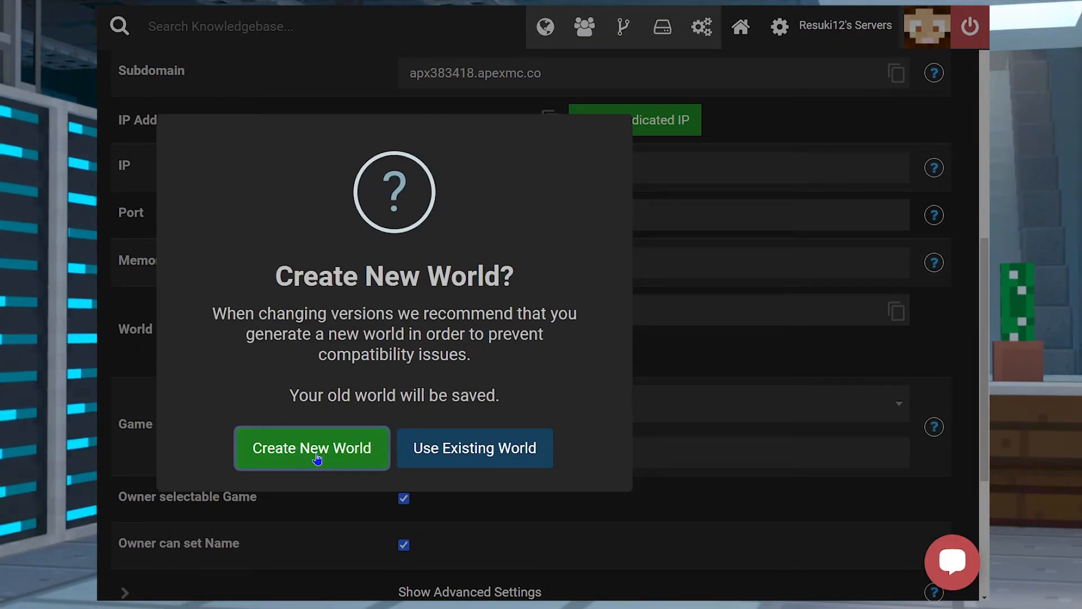
pyautogui.click(311, 448)
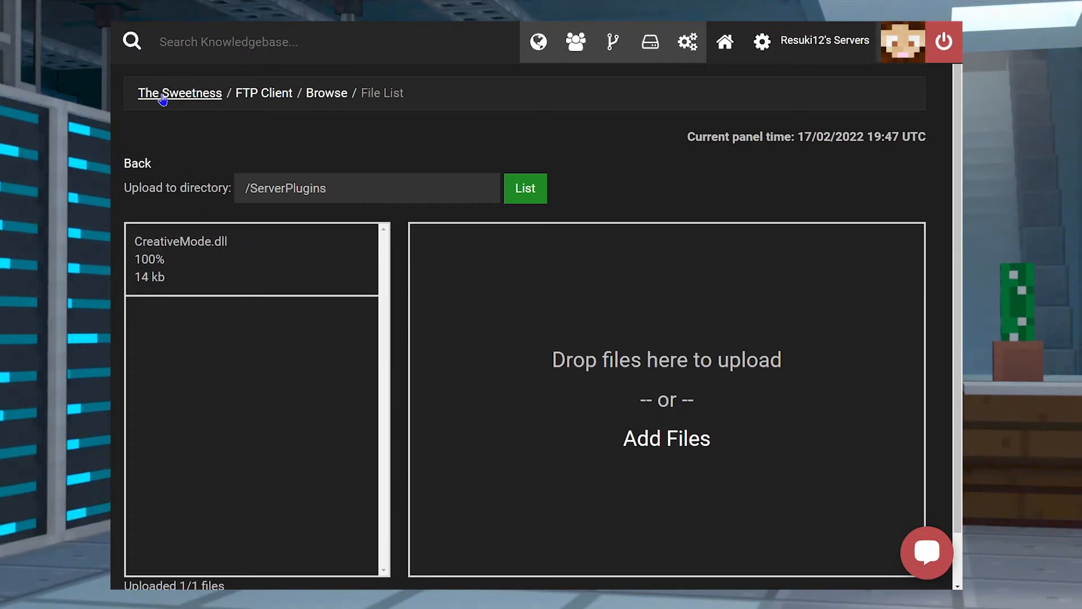
pyautogui.moveTo(230, 287)
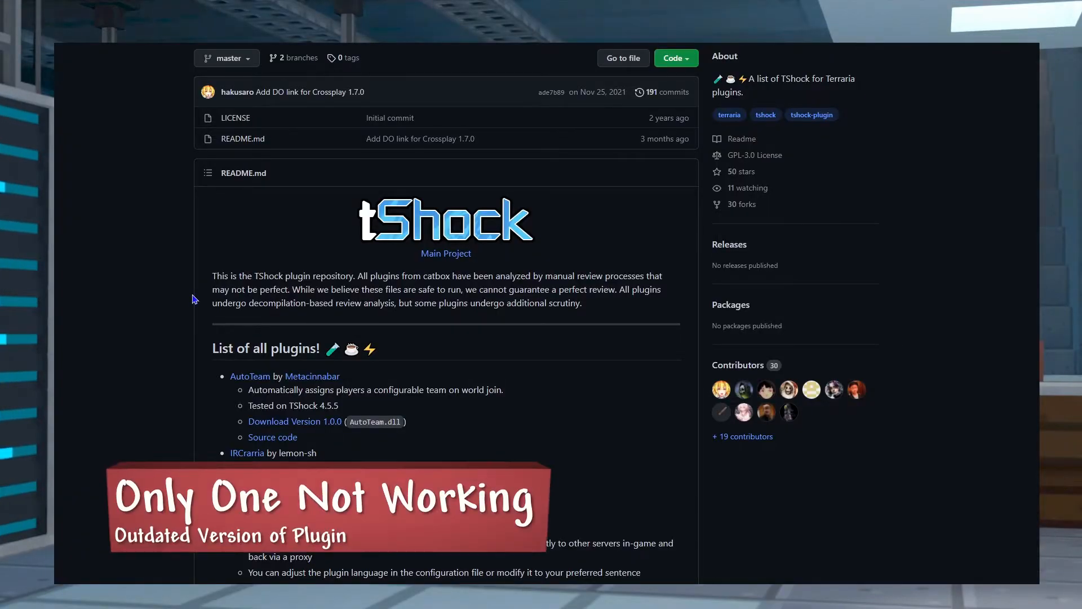
# Step: Find Creative Mode in the plugin list and select its 'Built on TShock 4.4.0 Pre-8' line
pyautogui.scroll(-3)
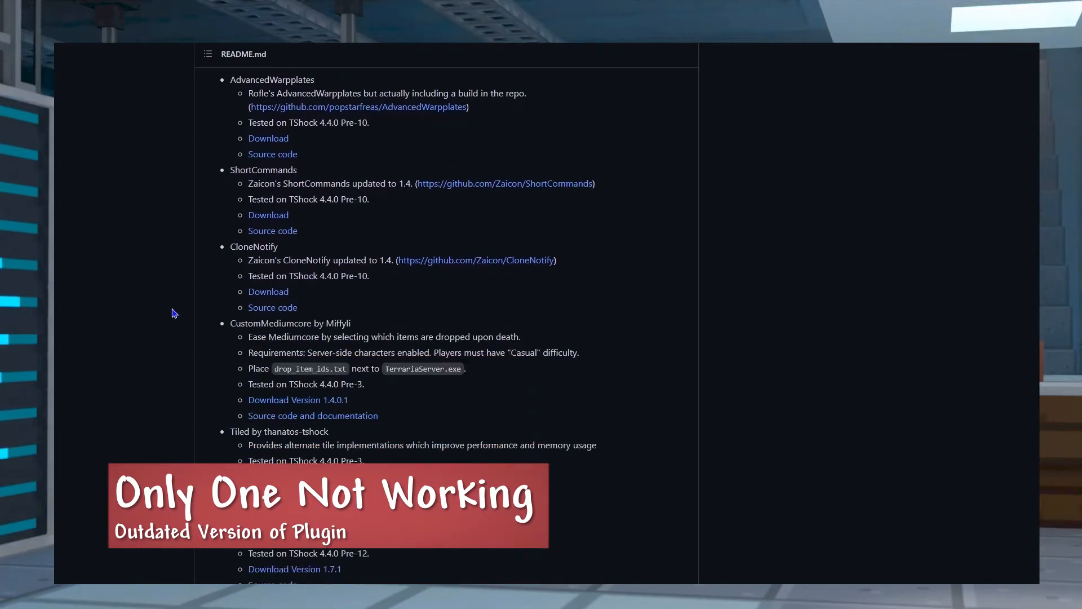
pyautogui.scroll(-3)
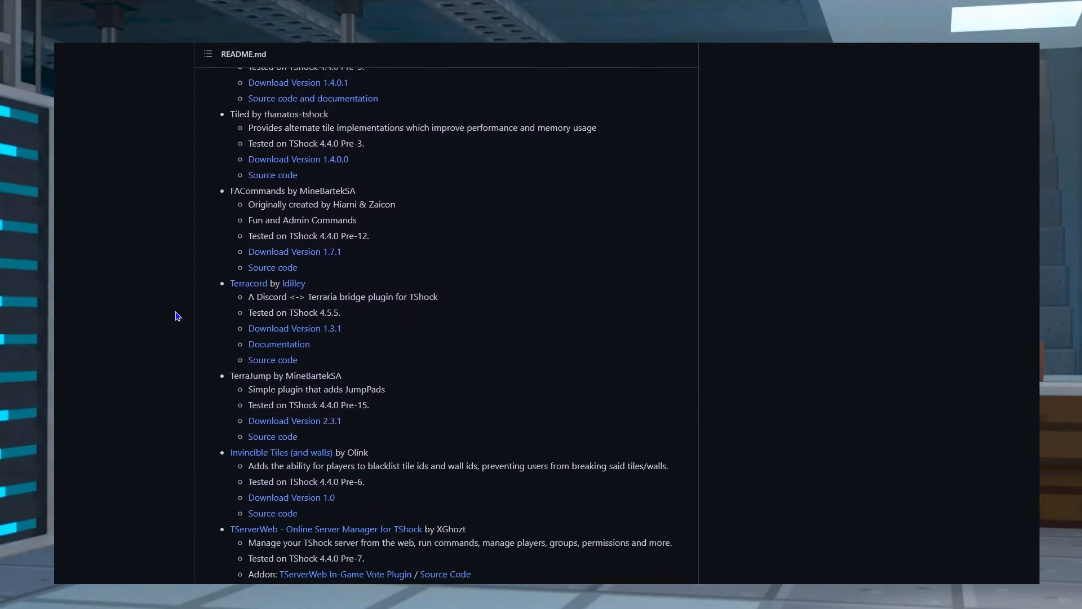
pyautogui.scroll(-3)
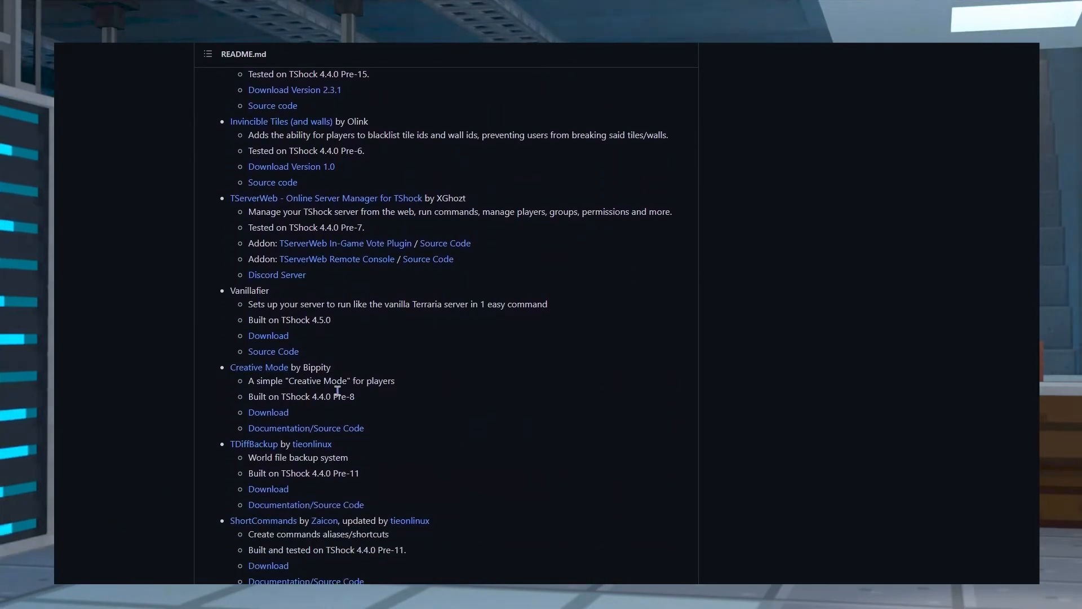
pyautogui.scroll(-3)
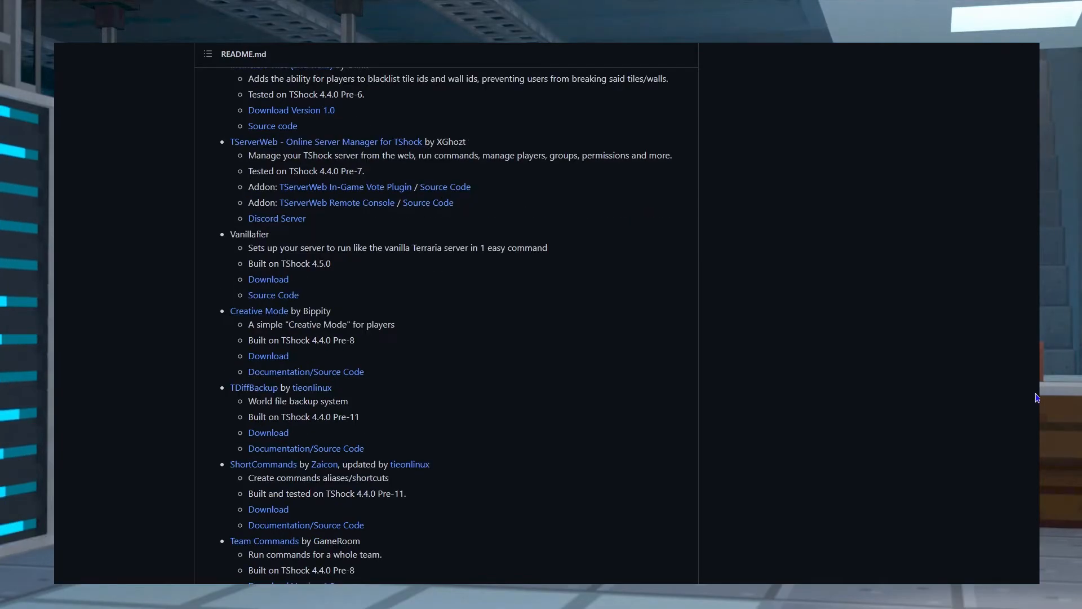
pyautogui.moveTo(354, 340)
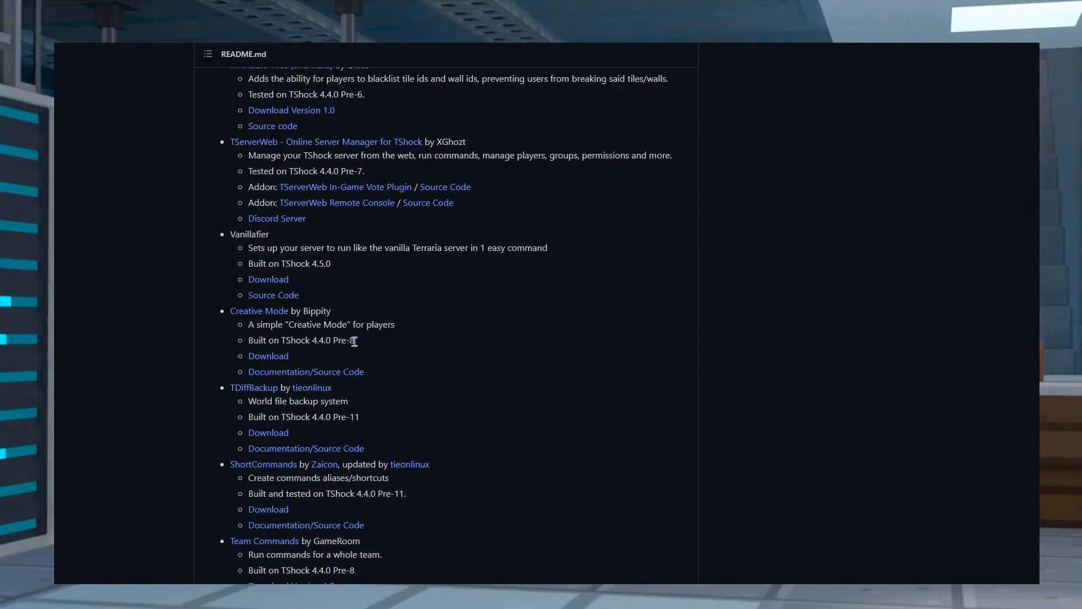
pyautogui.doubleClick(332, 339)
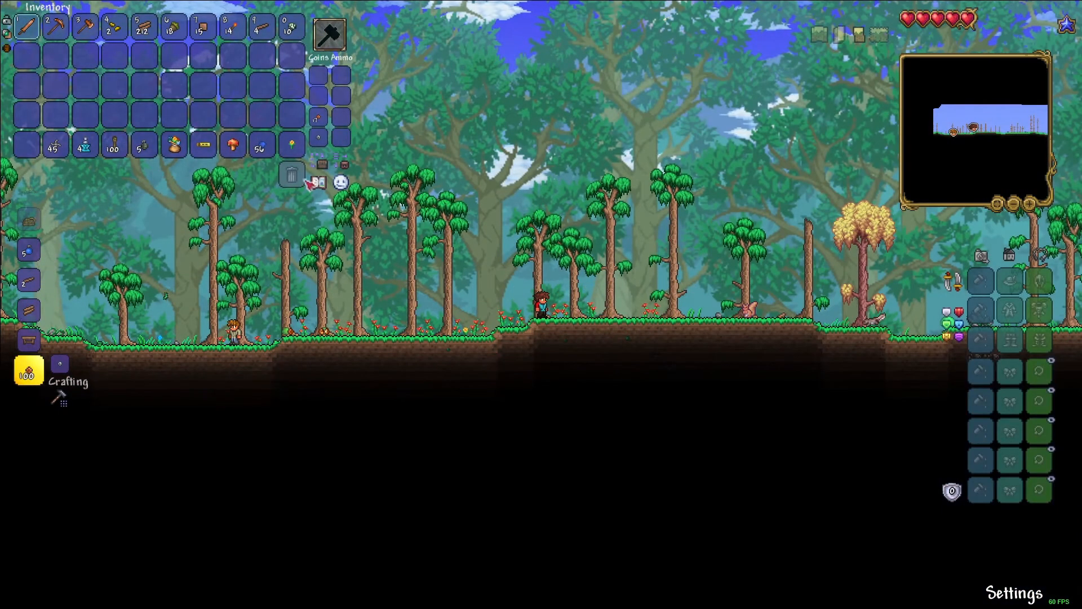
pyautogui.moveTo(328, 34)
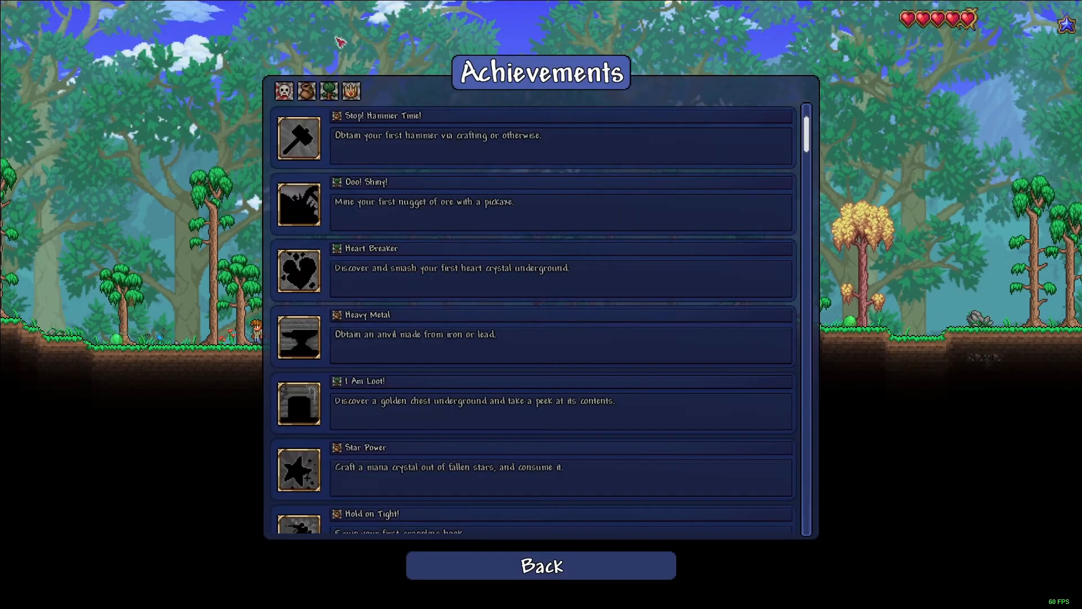
pyautogui.click(541, 565)
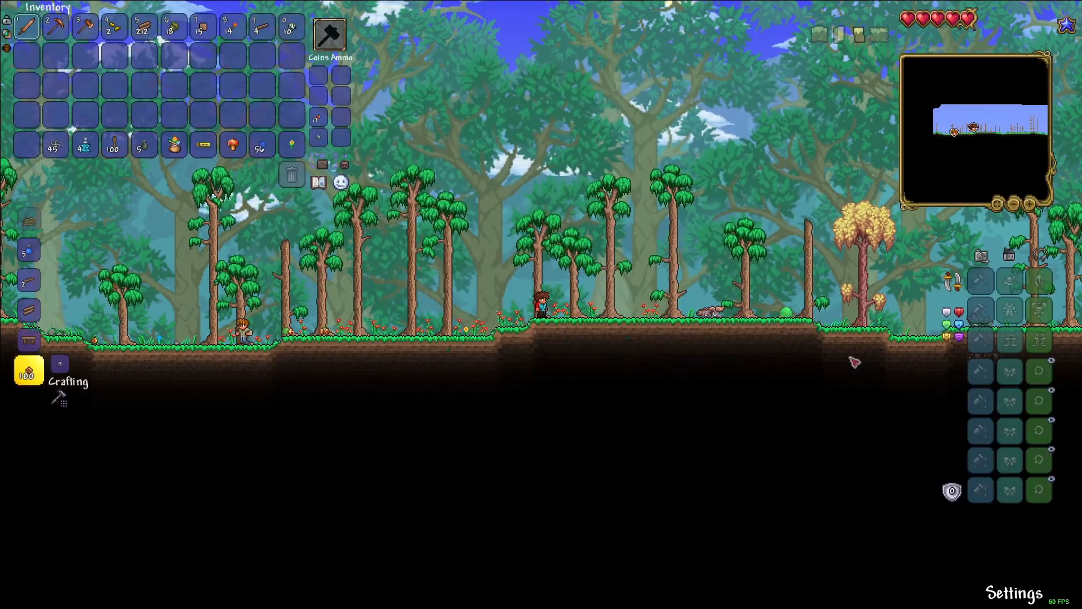